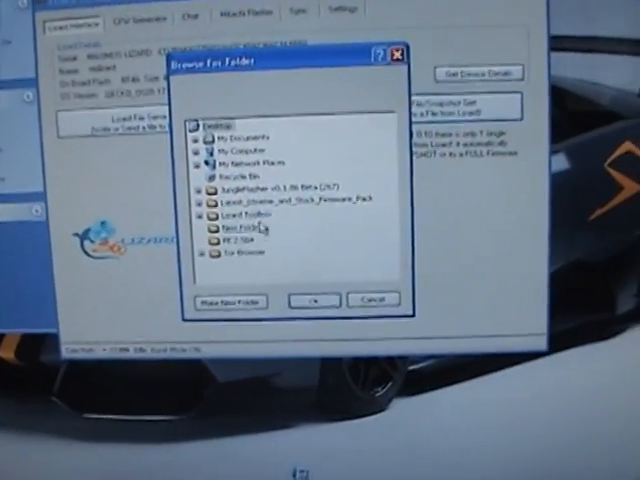
Save the drive read into New Folder on the desktop and dismiss the Read Complete notice.
click(311, 299)
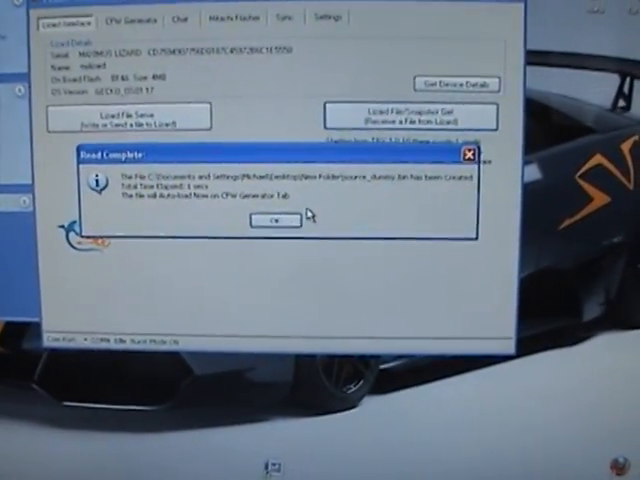
click(274, 220)
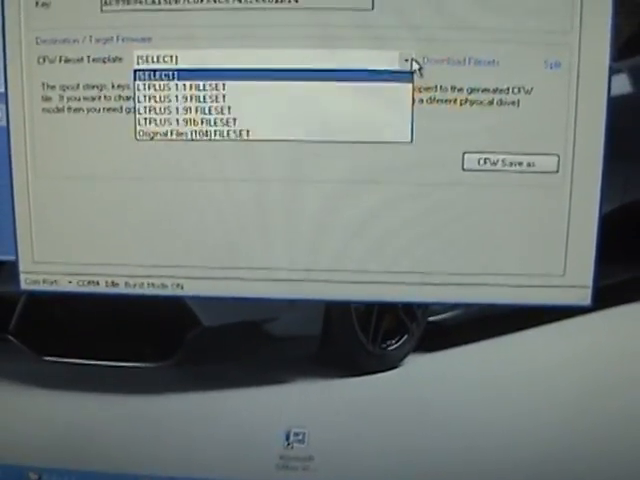
Choose LTPLUS 1.91b FILESET from the CFW Fileset Template dropdown.
click(195, 133)
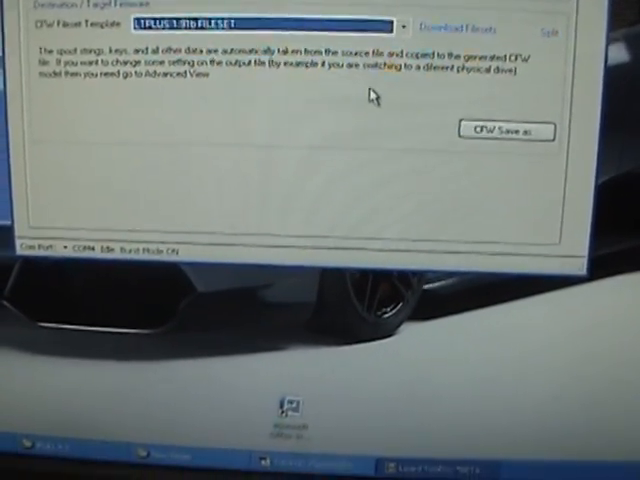